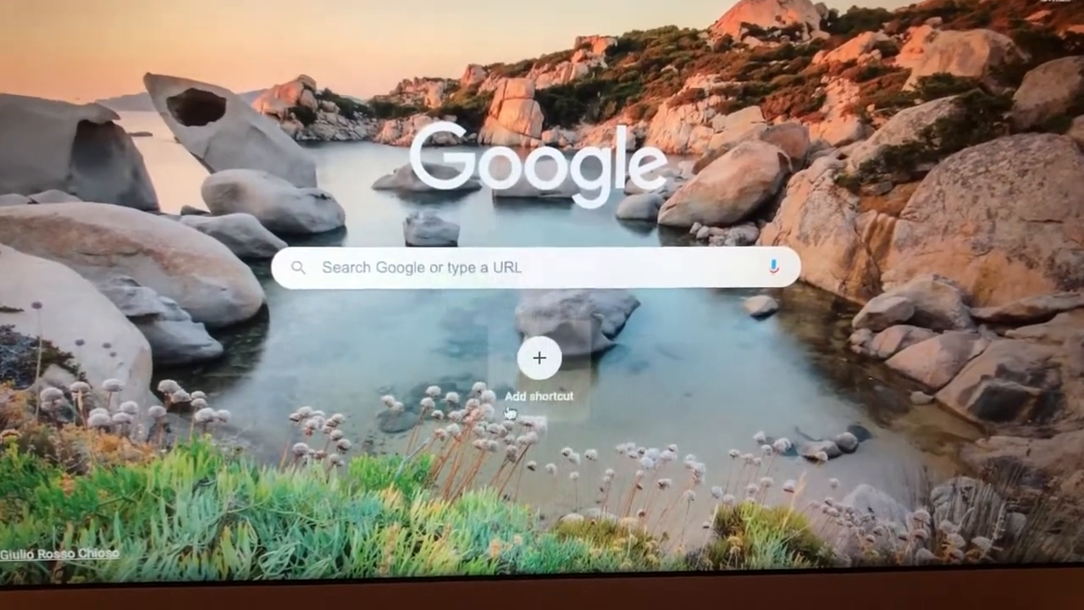
- Start a new shortcut from the Add shortcut tile and name it 'Youtubr'
left_click(539, 357)
type("You")
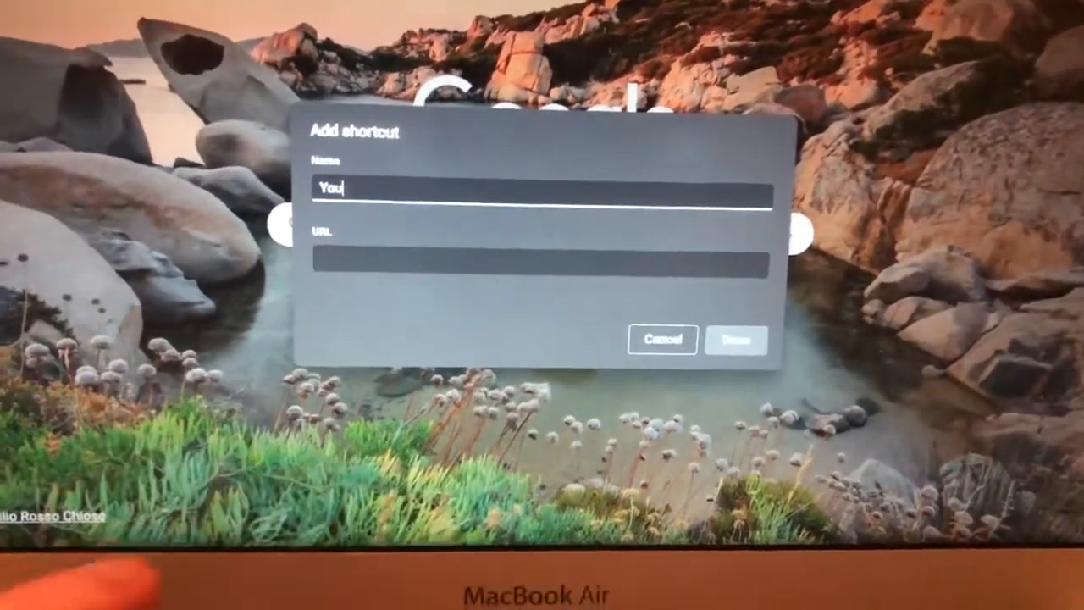
type("tubr")
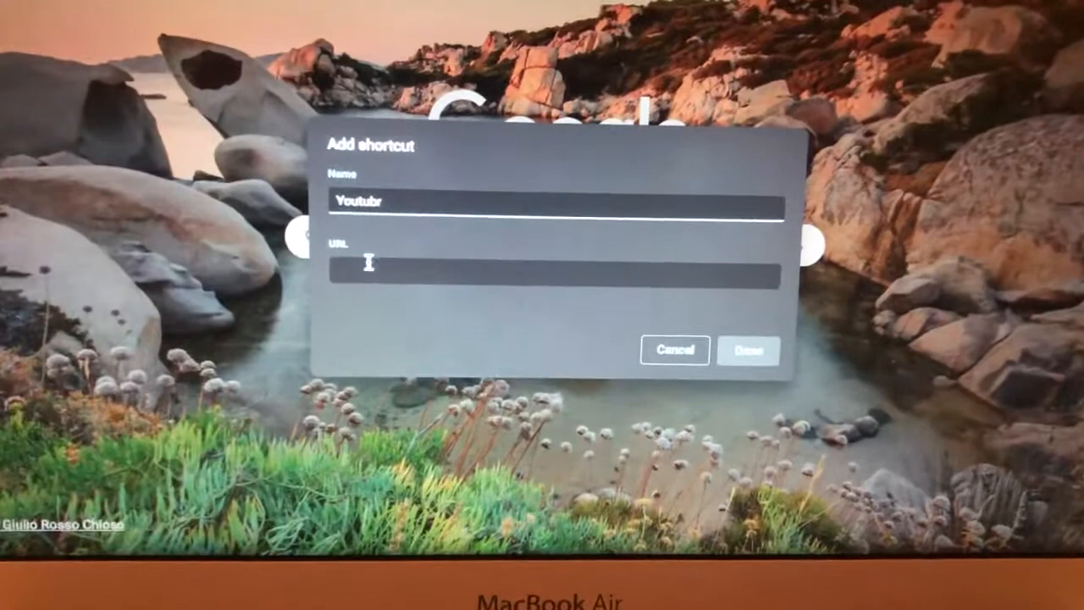
type("h")
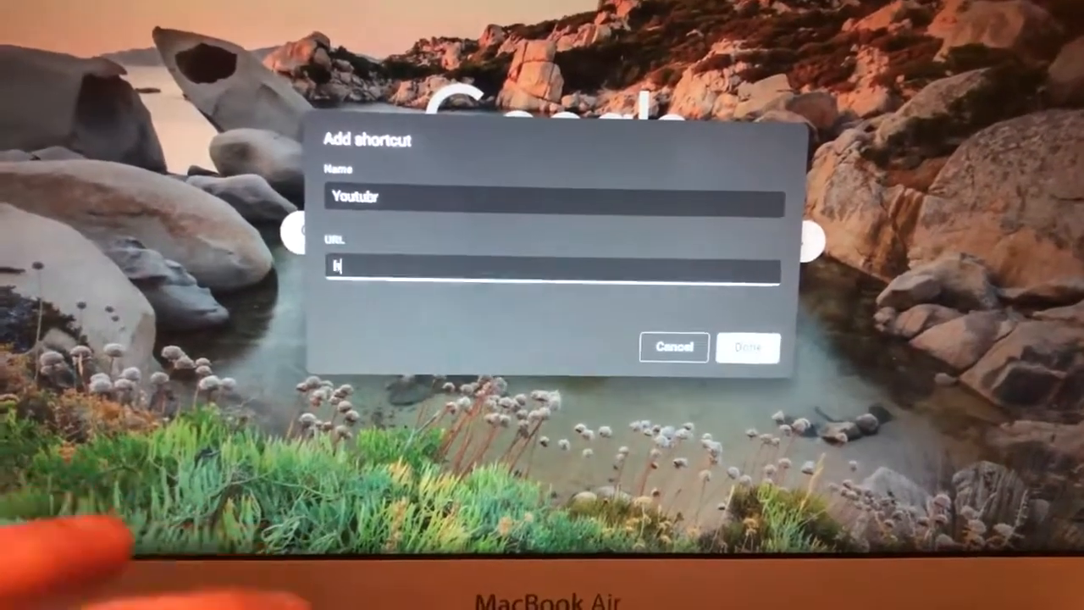
type("ttp")
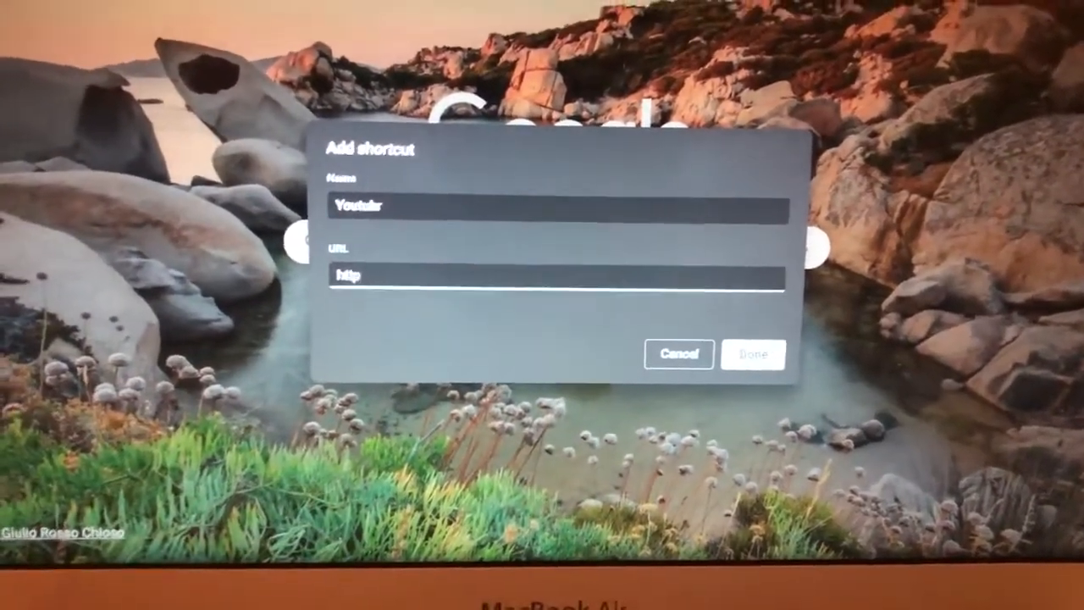
type("https://")
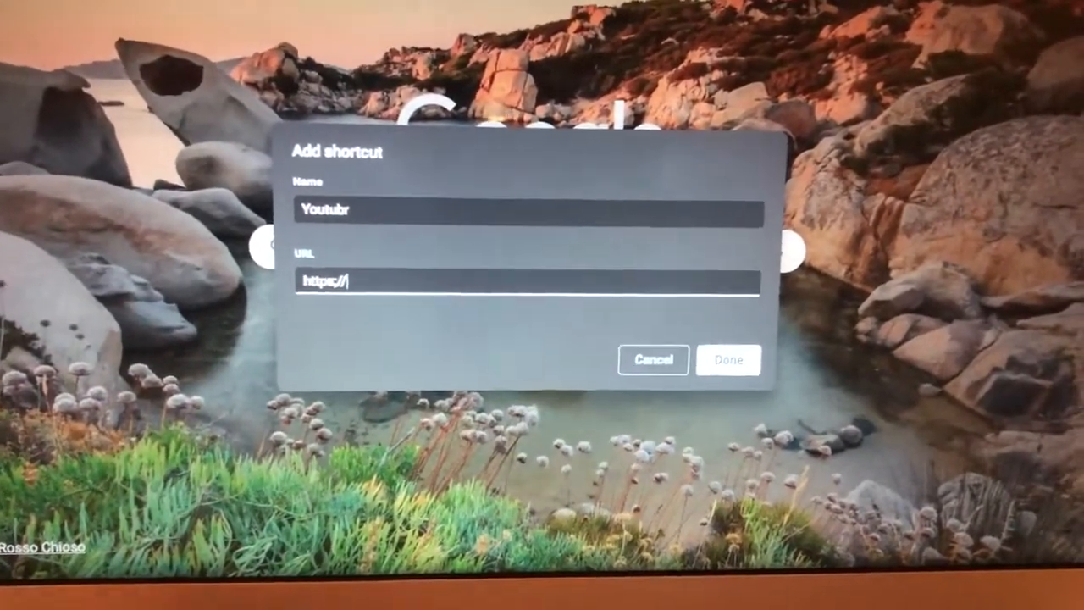
type("youtu")
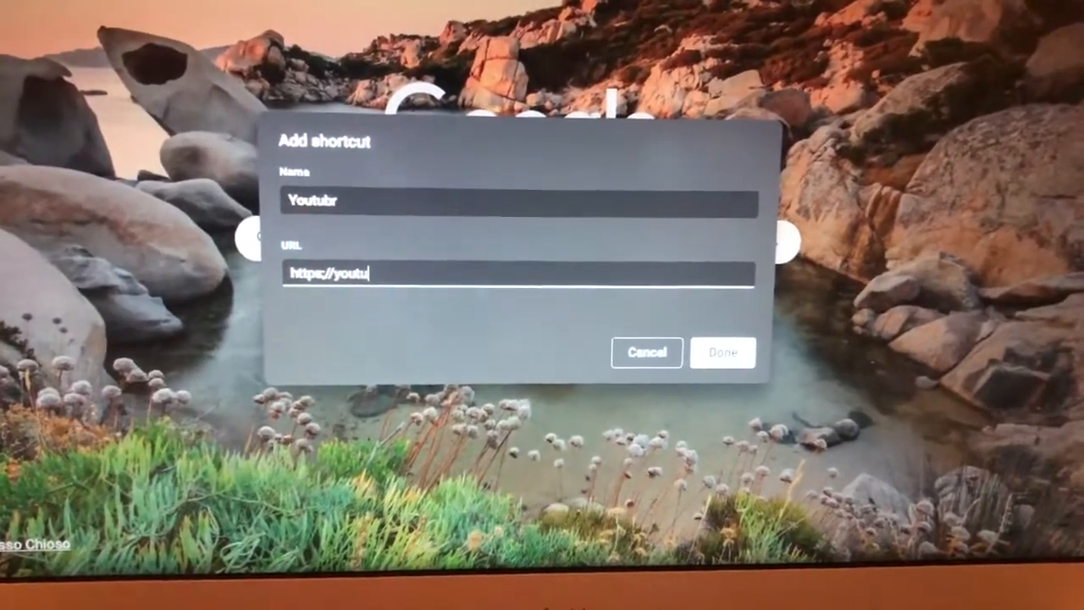
type("be")
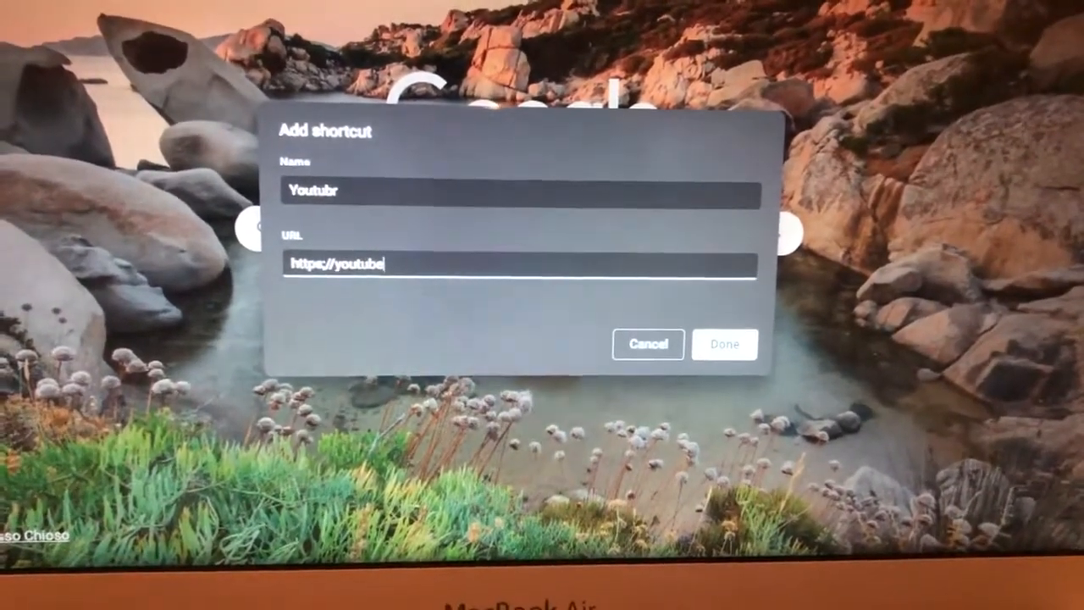
type(".c")
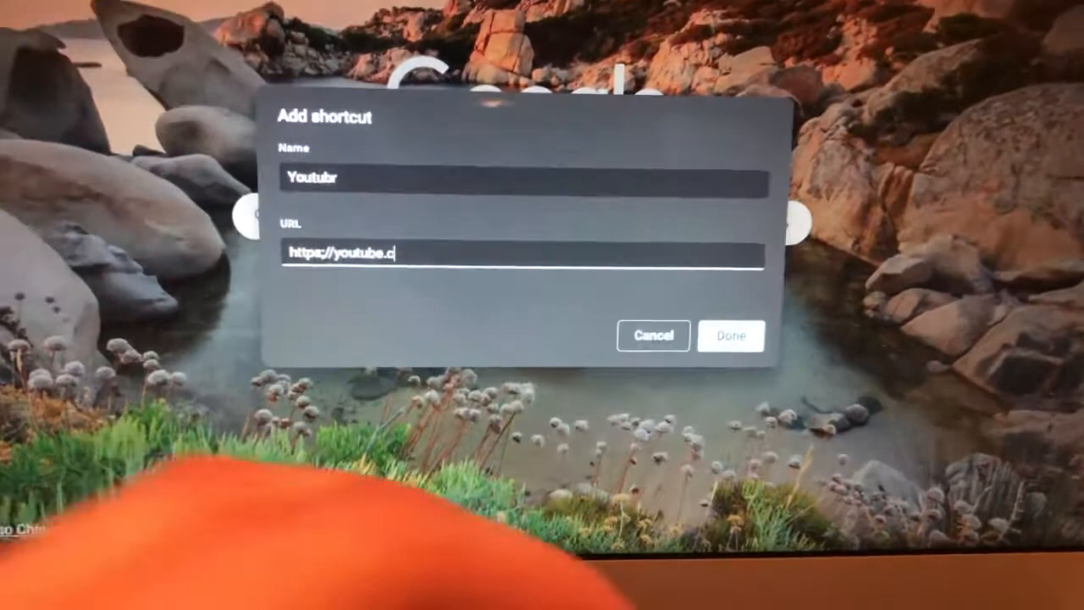
type("om")
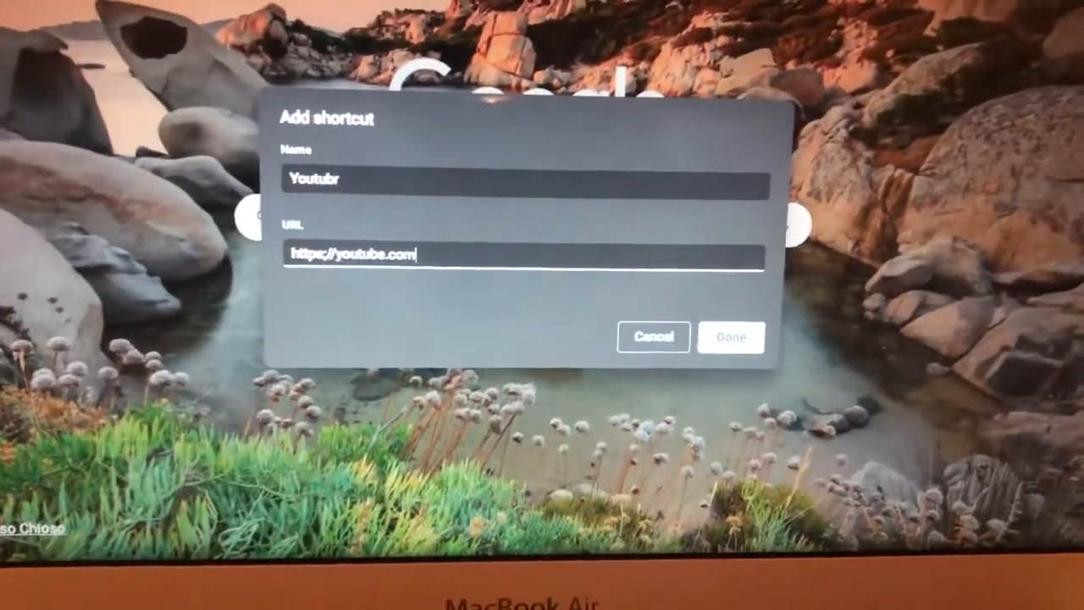
left_click(724, 337)
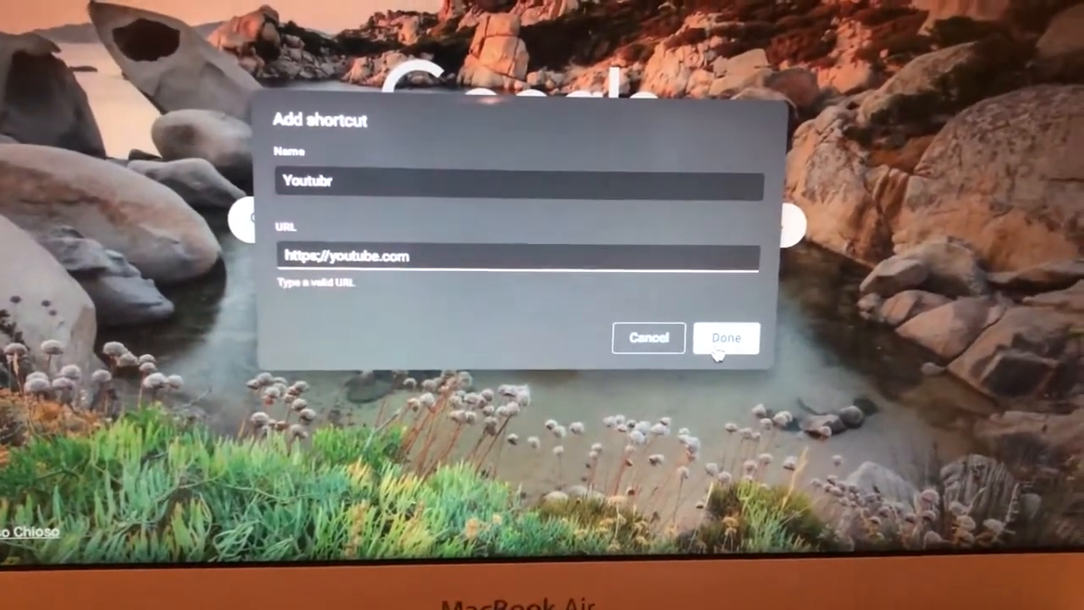